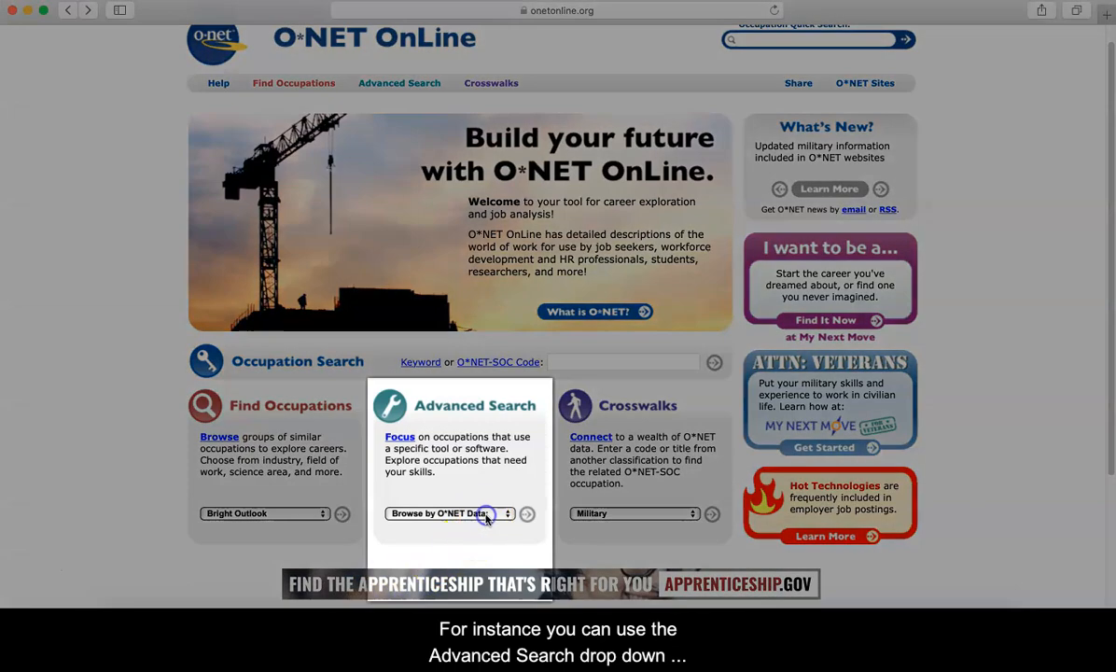
Select Skills in the Browse by O*NET Data choices of Advanced Search
left_click(448, 514)
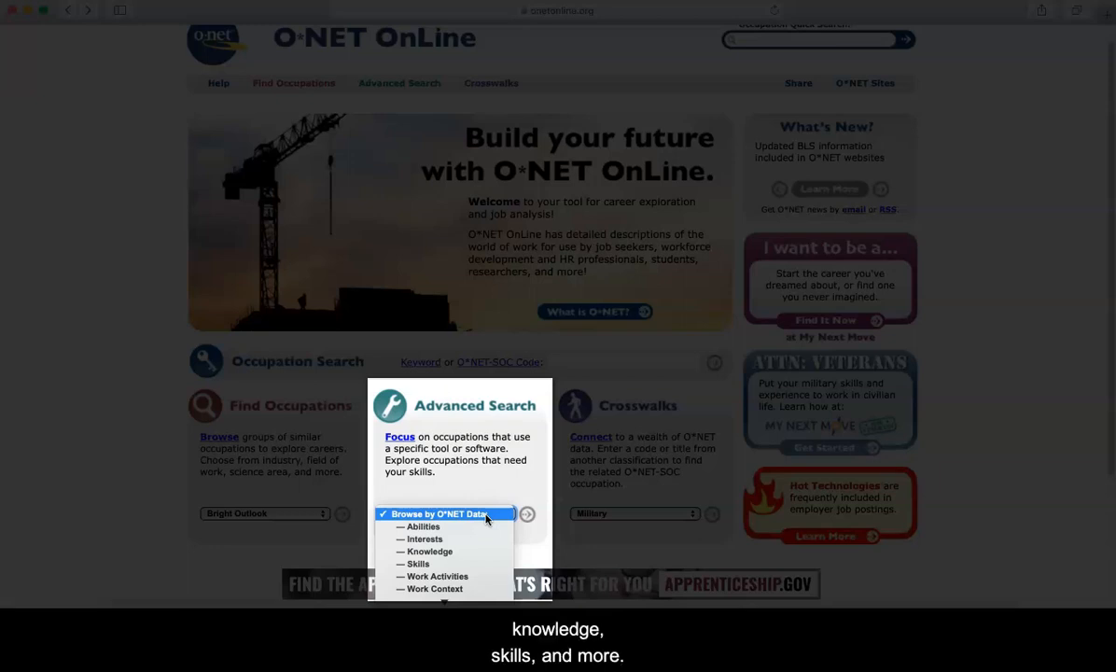
mouse_move(482, 537)
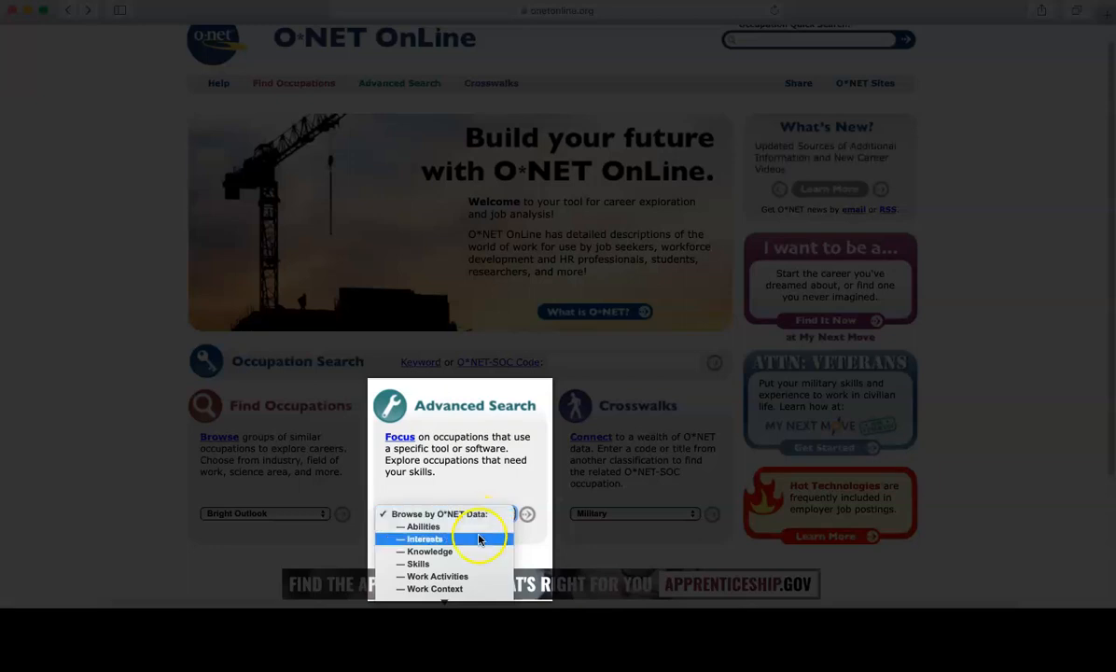
left_click(414, 564)
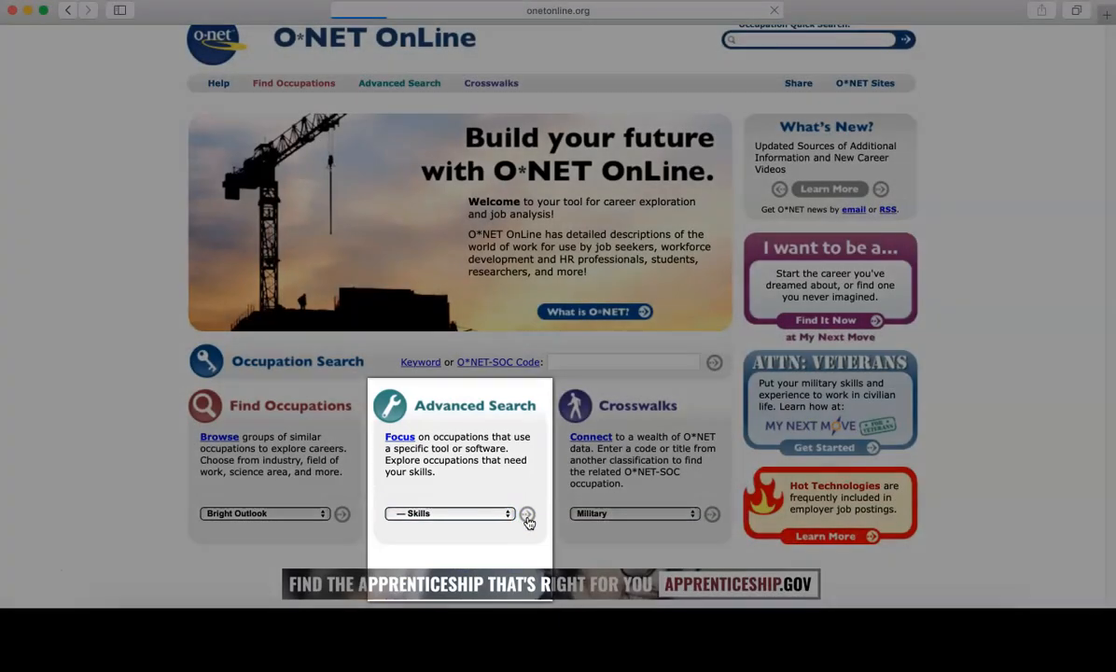
List occupations rated for Coordination via Skills, then Social Skills
left_click(527, 513)
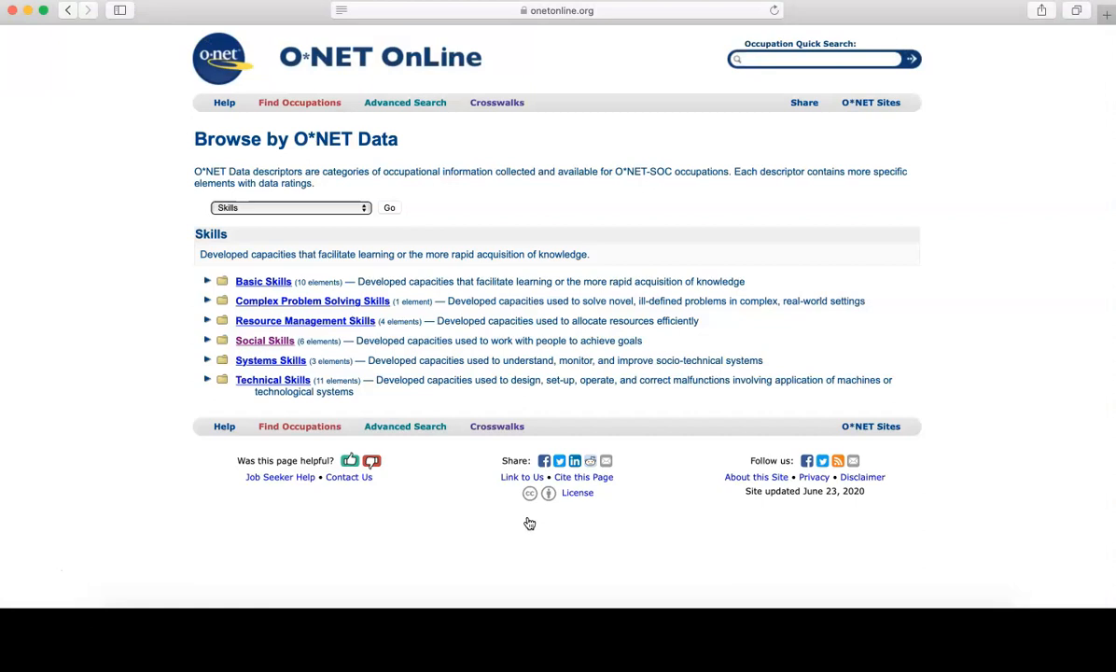
mouse_move(278, 347)
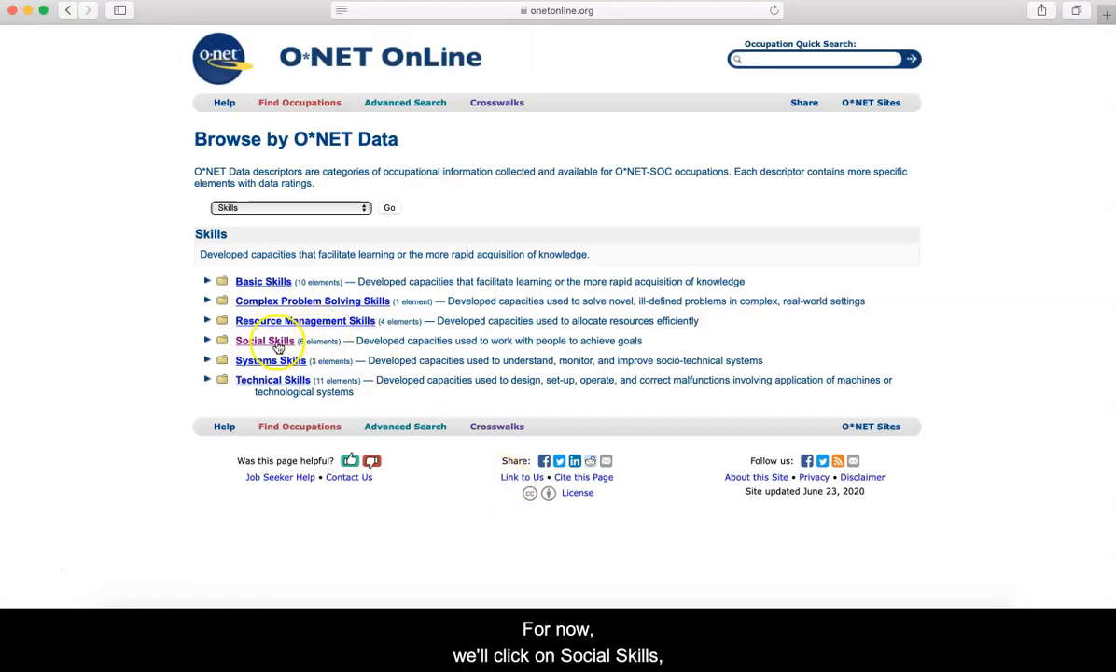
left_click(265, 340)
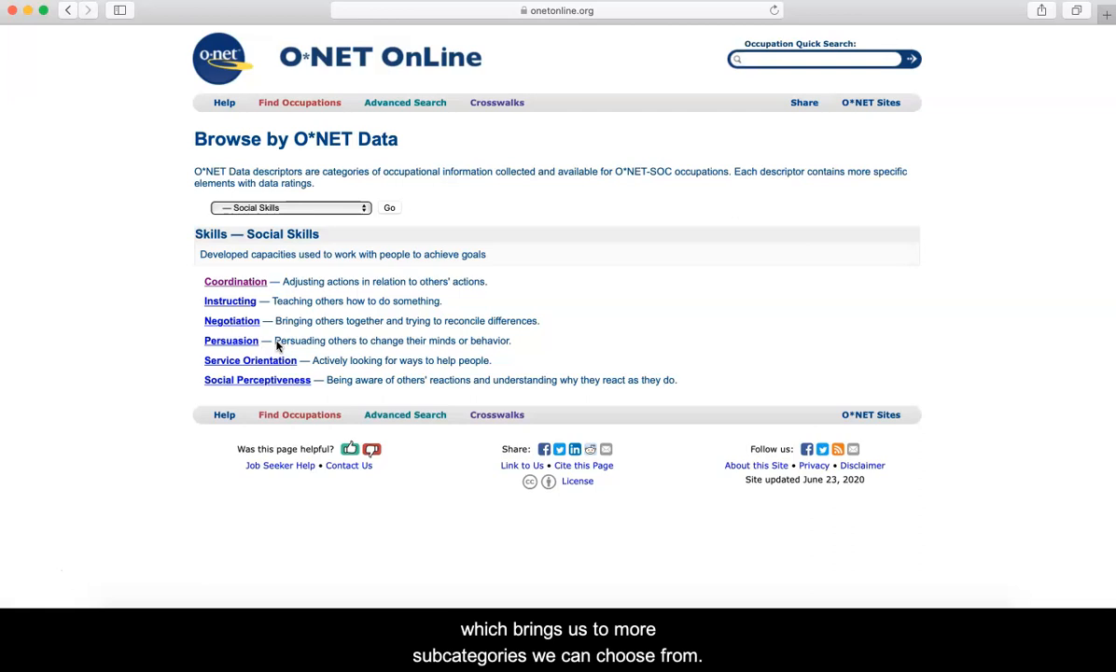
left_click(236, 280)
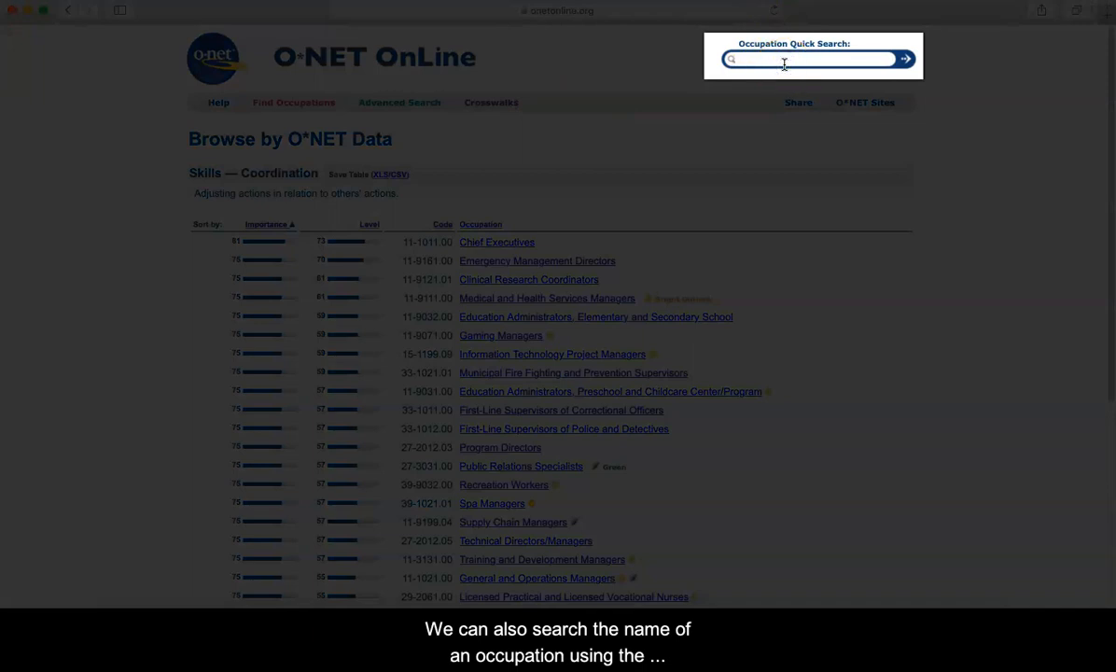
Run an Occupation Quick Search for 'architect' showing the closest matching occupations
type("architect")
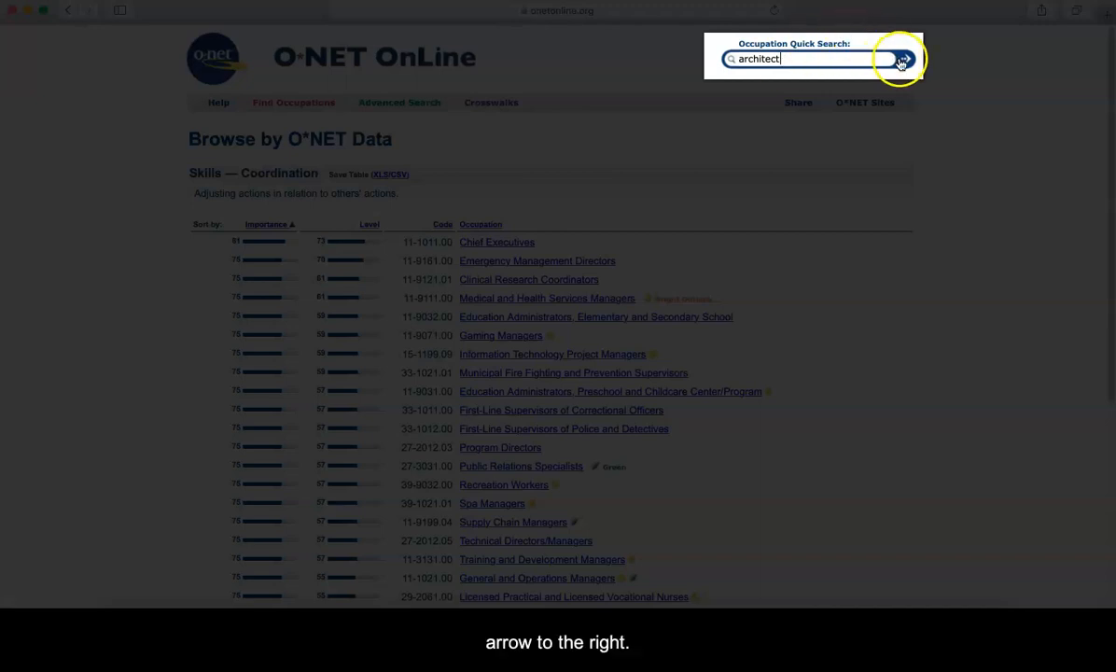
left_click(903, 58)
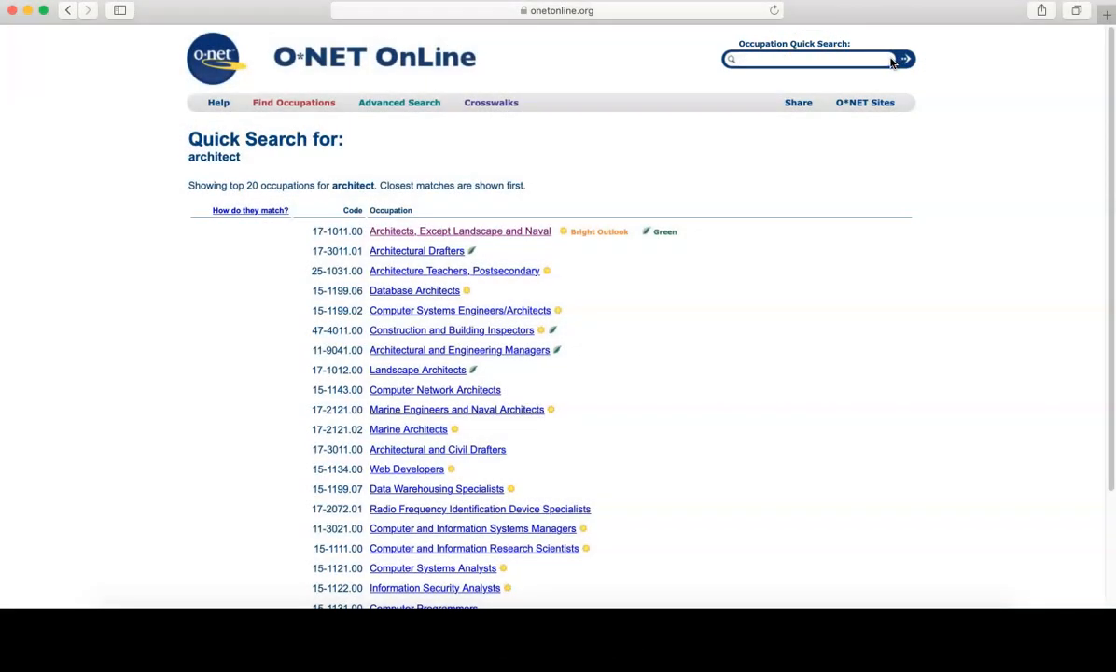
left_click(459, 231)
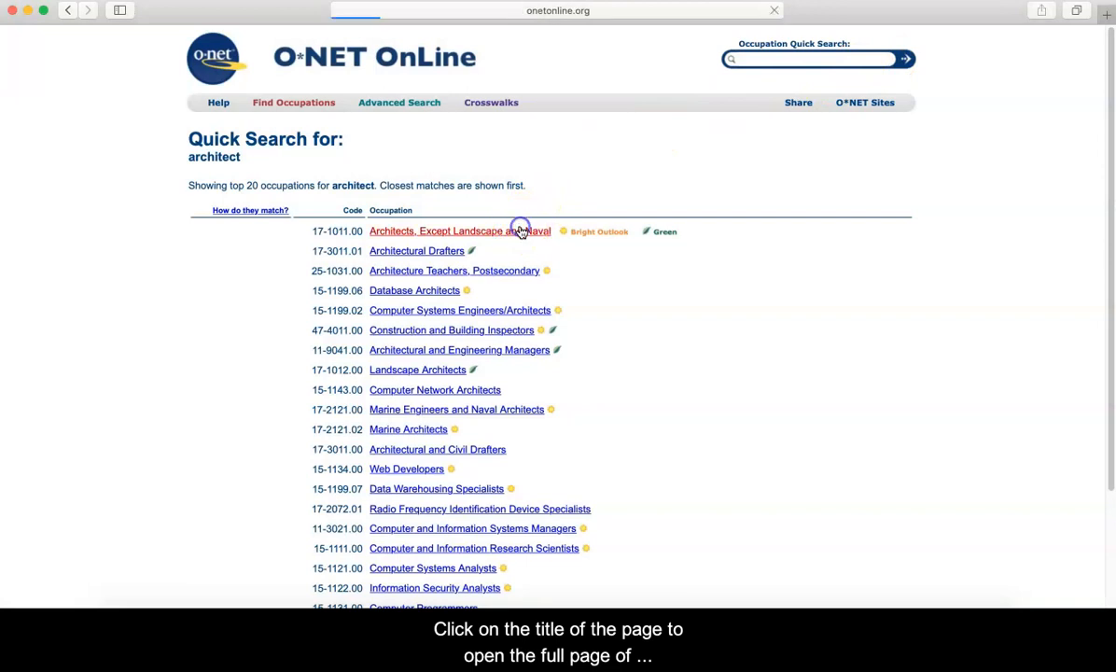
Open the Architects, Except Landscape and Naval report and view related occupations for database management software
left_click(460, 231)
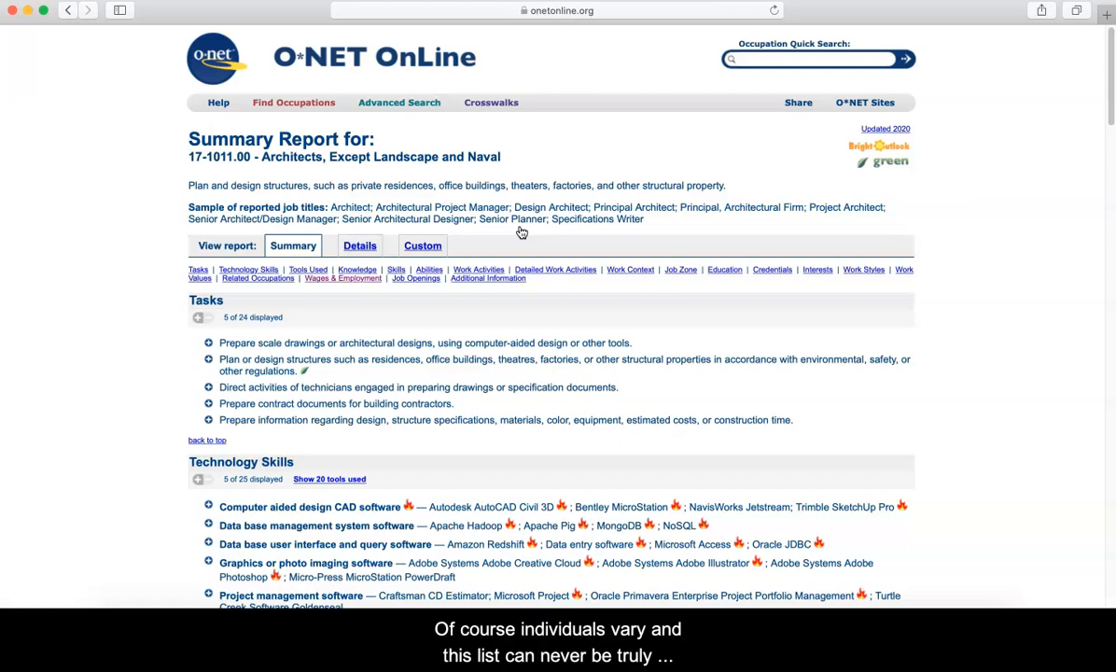
mouse_move(521, 233)
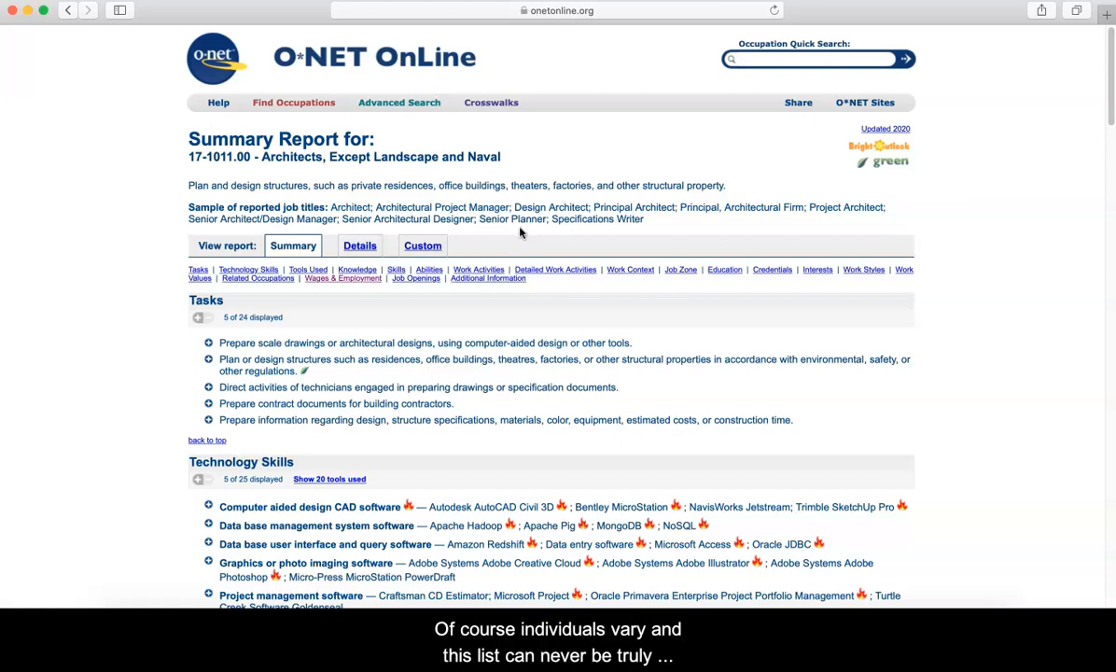
mouse_move(536, 239)
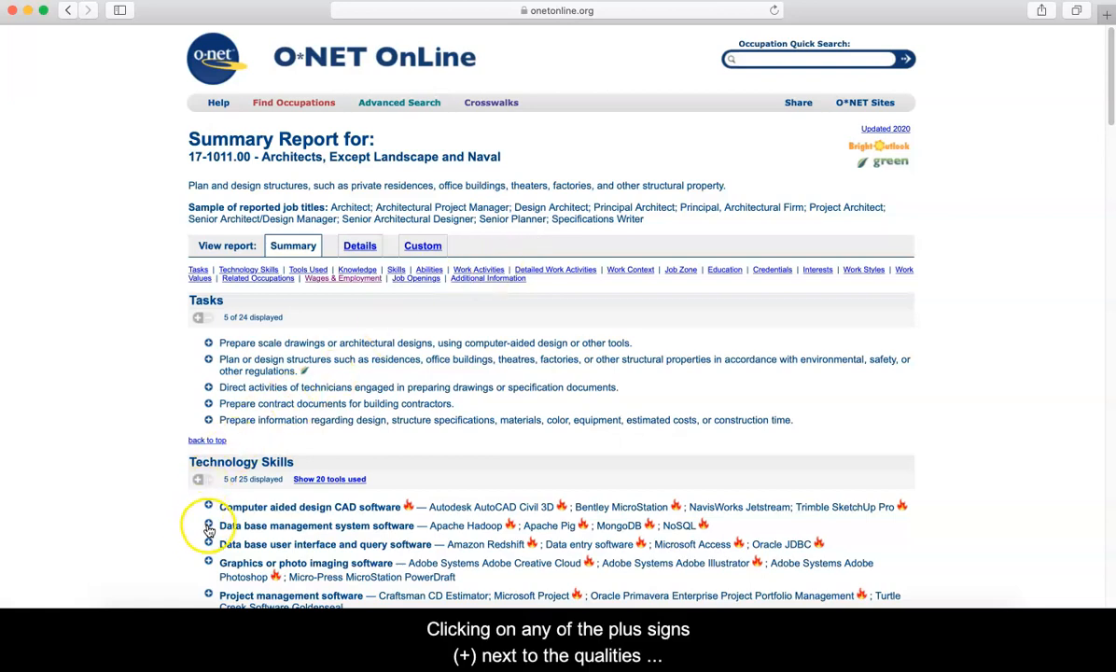
left_click(207, 527)
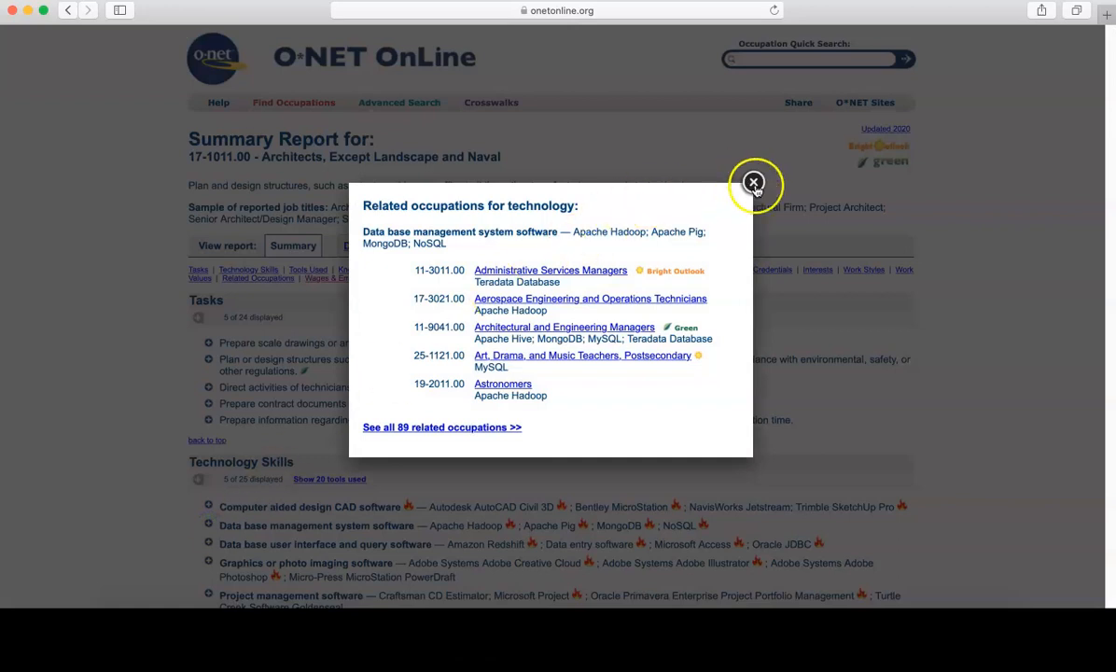
left_click(754, 183)
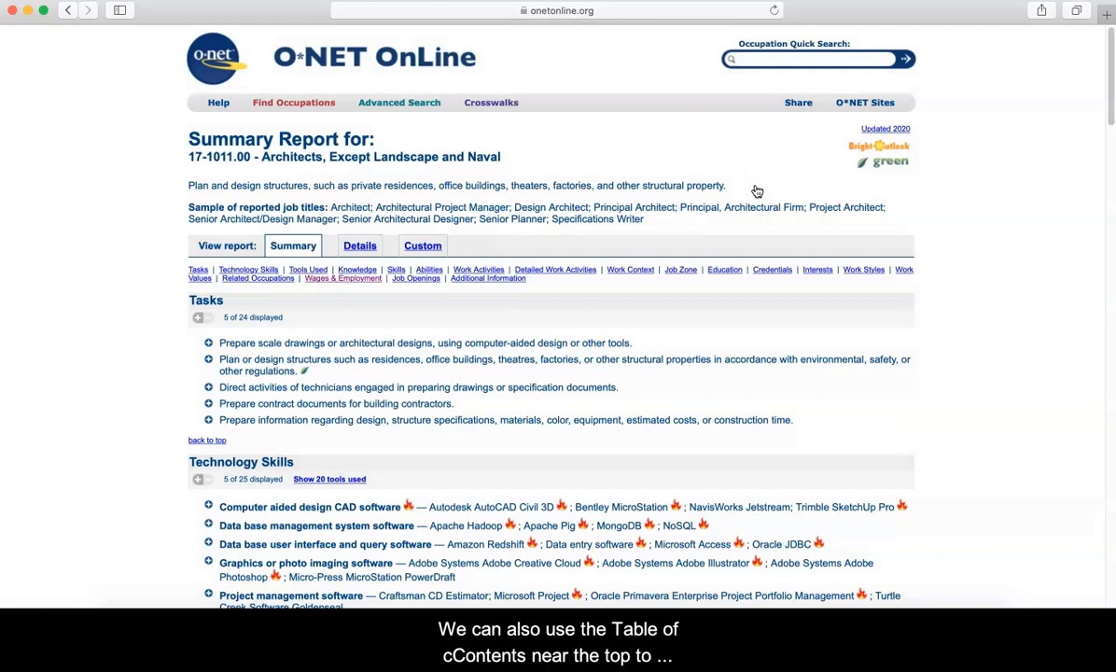
mouse_move(402, 299)
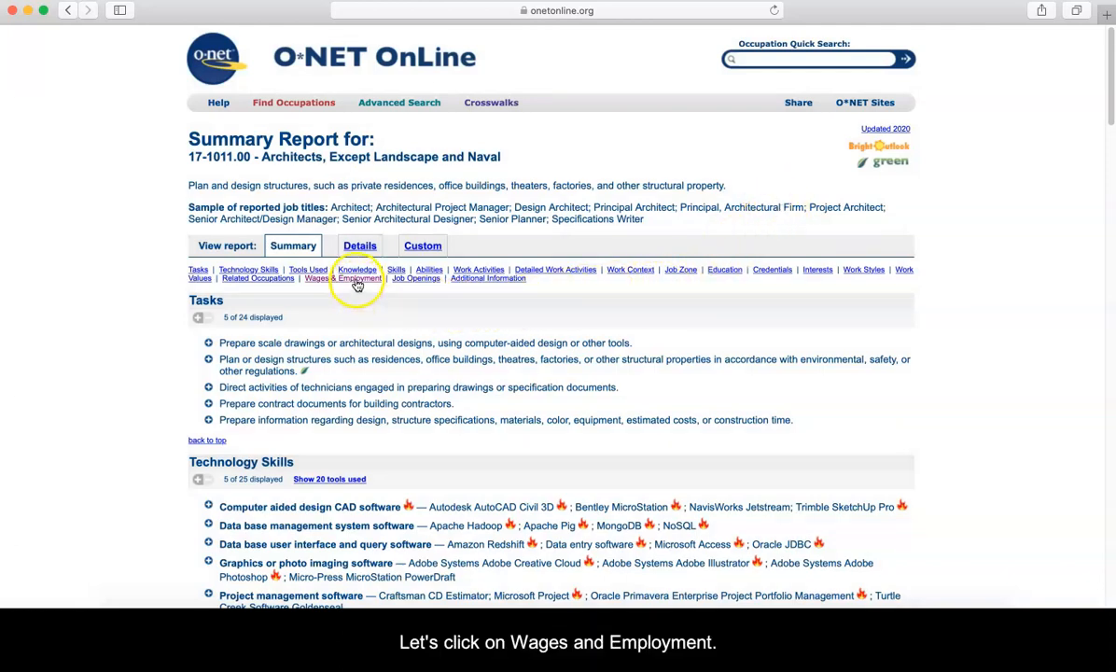
Jump to Wages & Employment Trends and review the state dropdowns without choosing a state
left_click(345, 278)
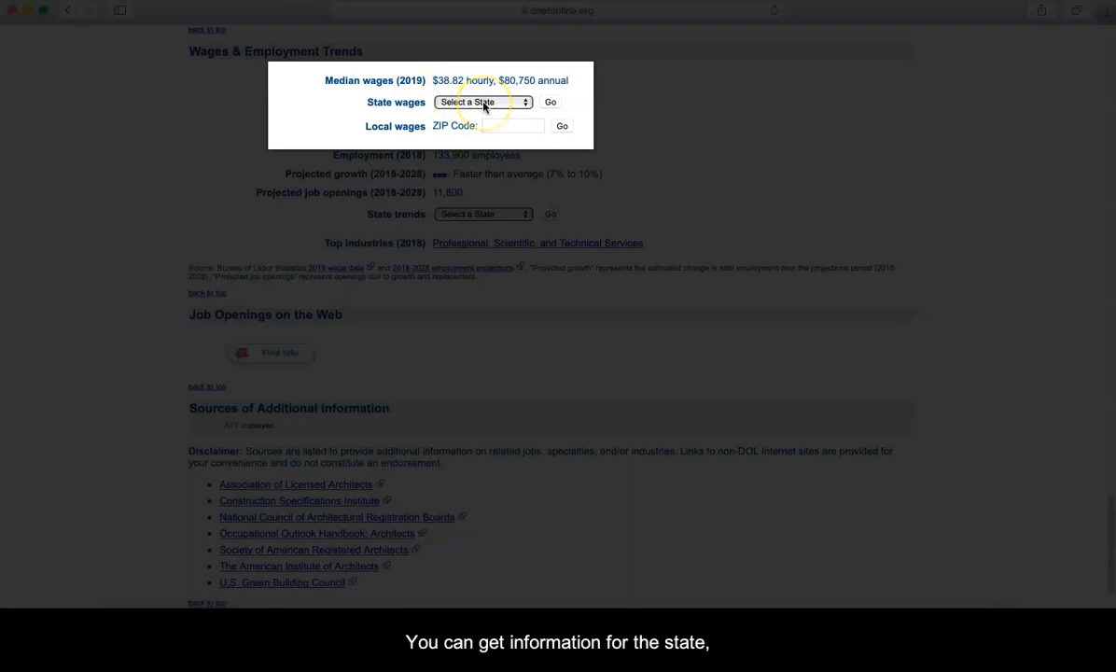
left_click(481, 100)
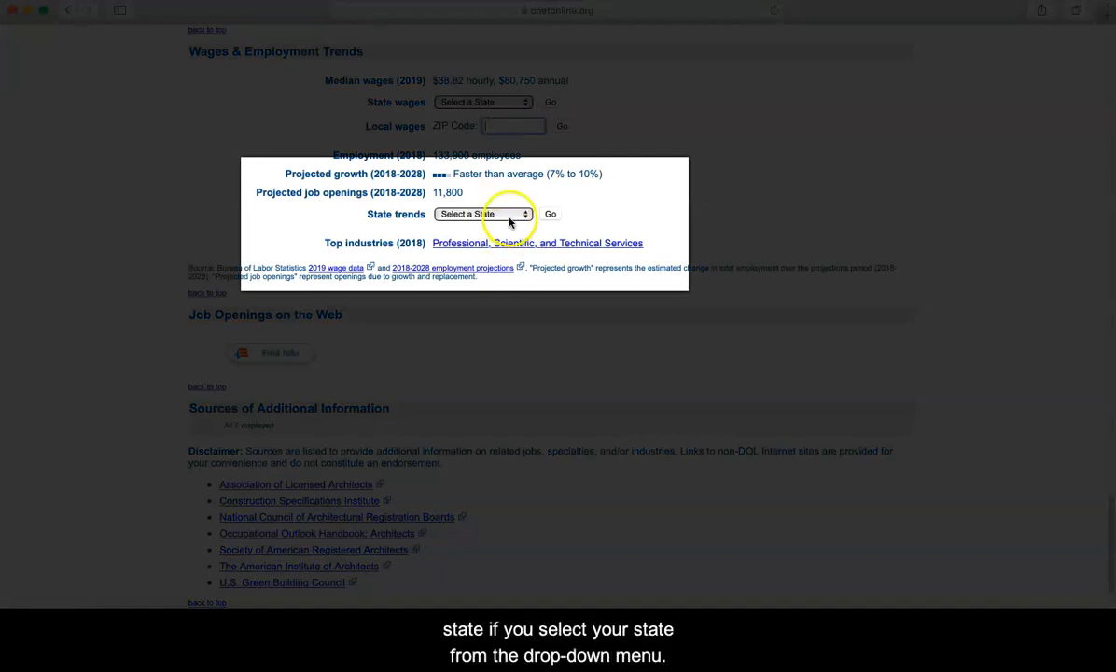
left_click(482, 213)
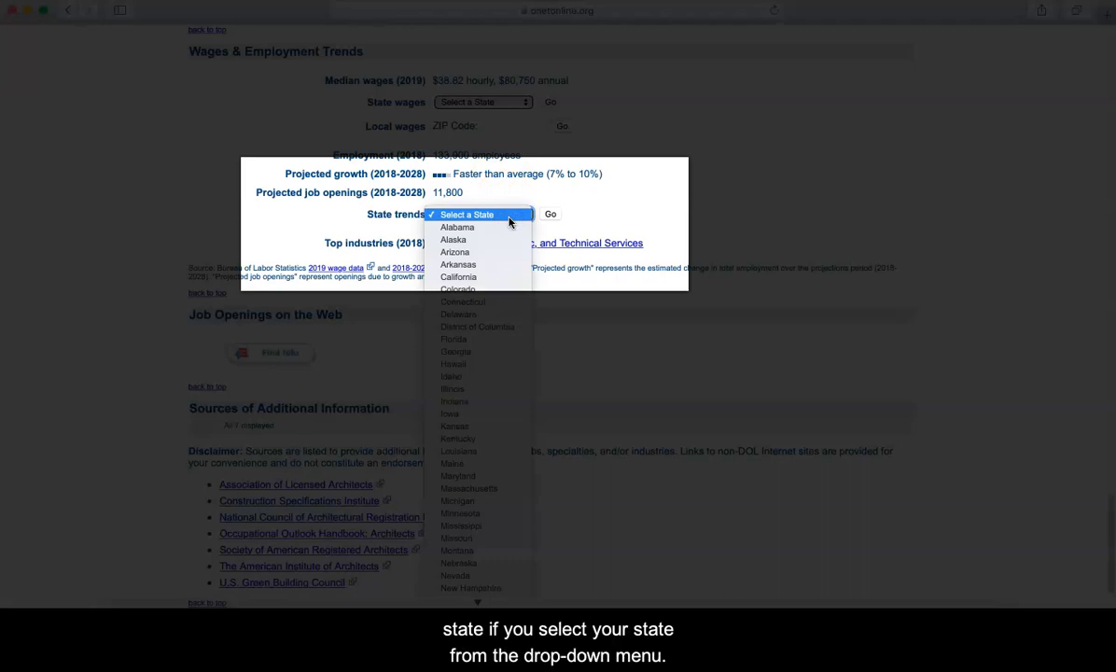
left_click(484, 213)
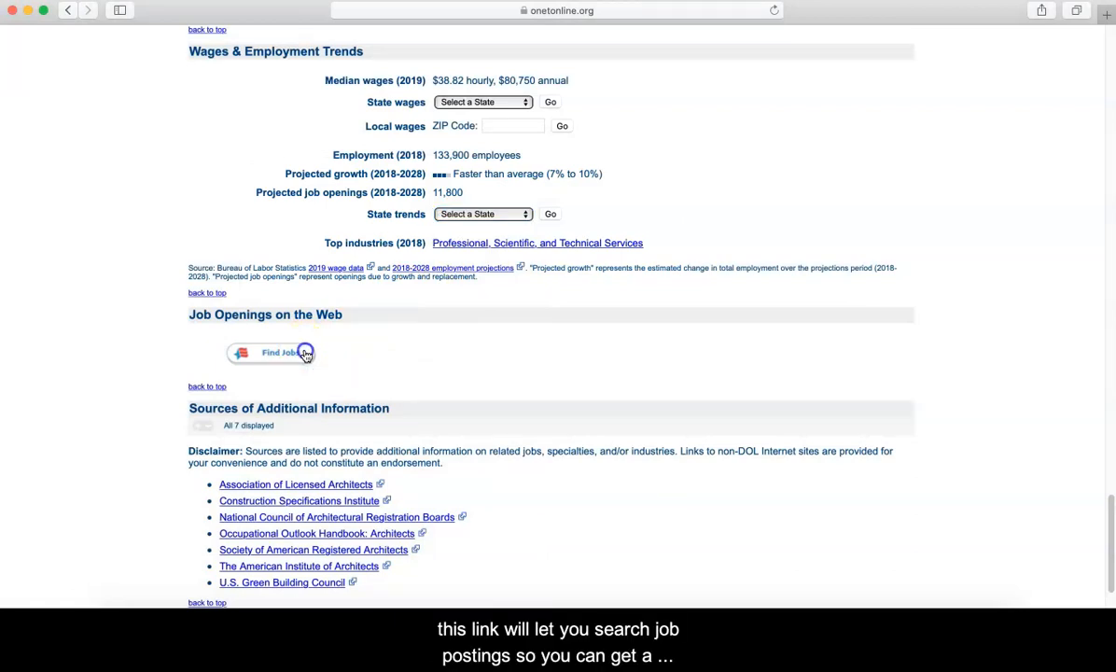
left_click(272, 353)
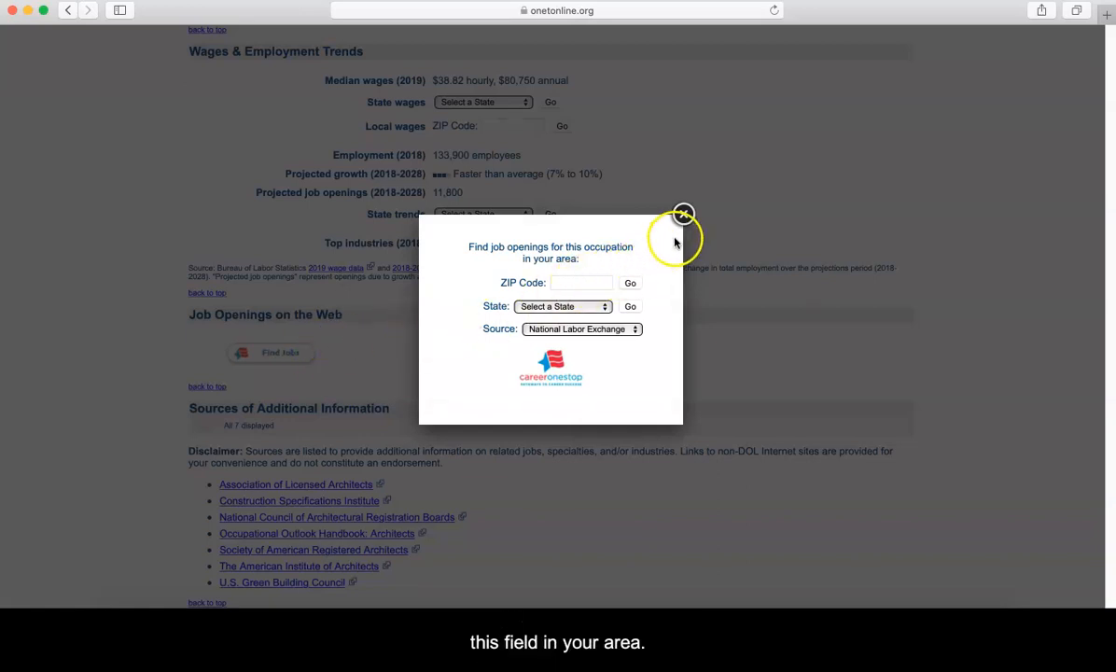
left_click(683, 220)
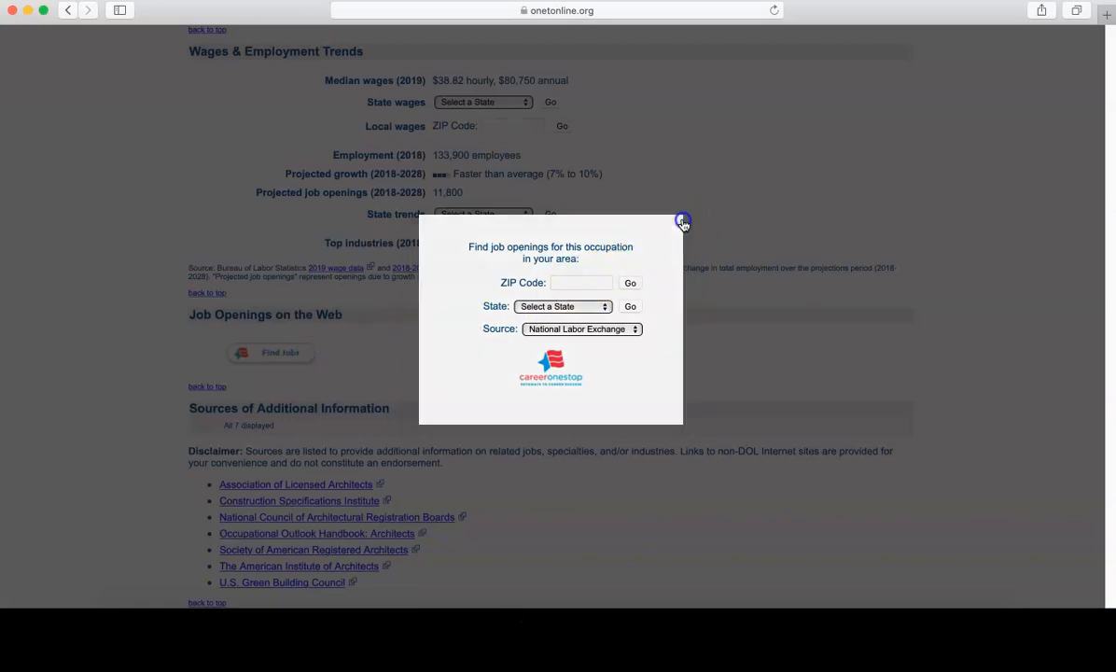
left_click(684, 220)
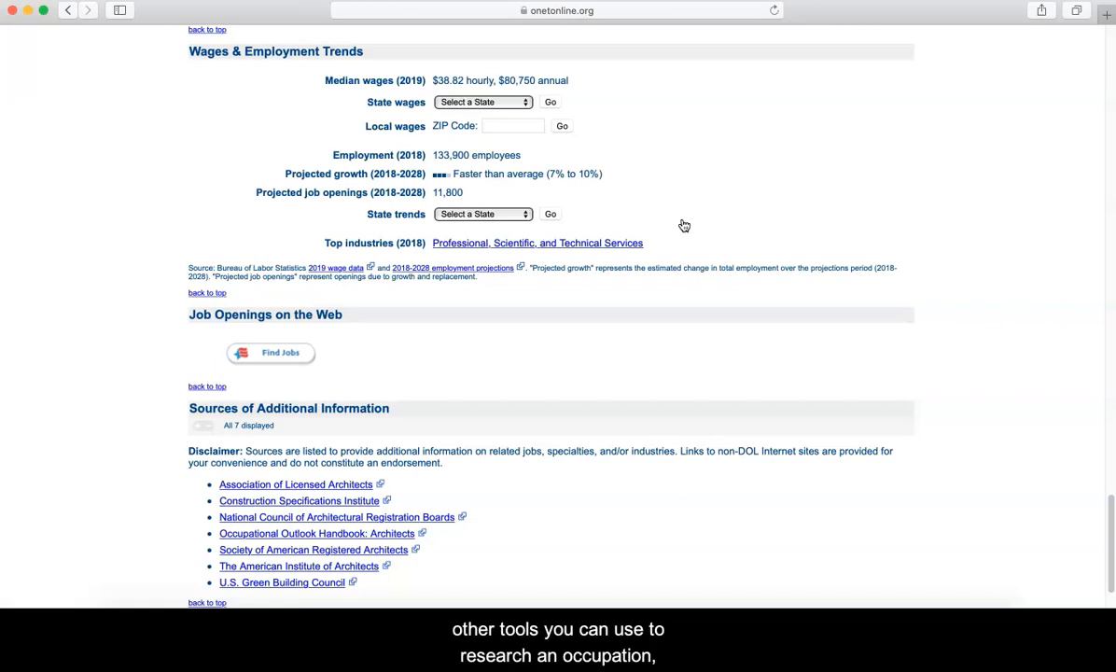
mouse_move(681, 224)
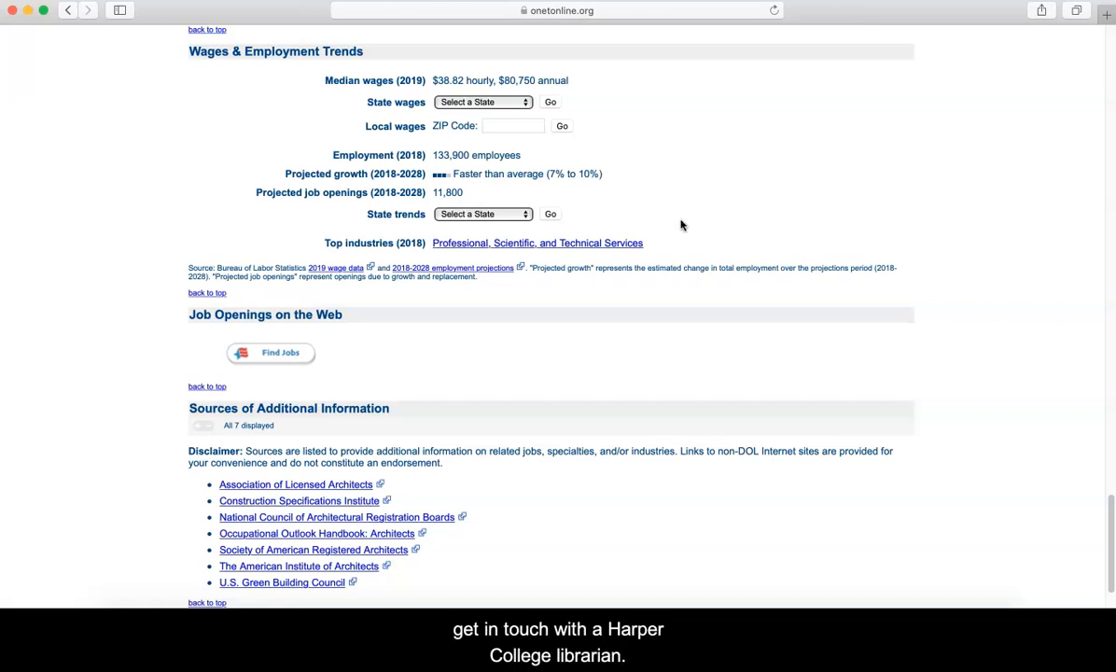